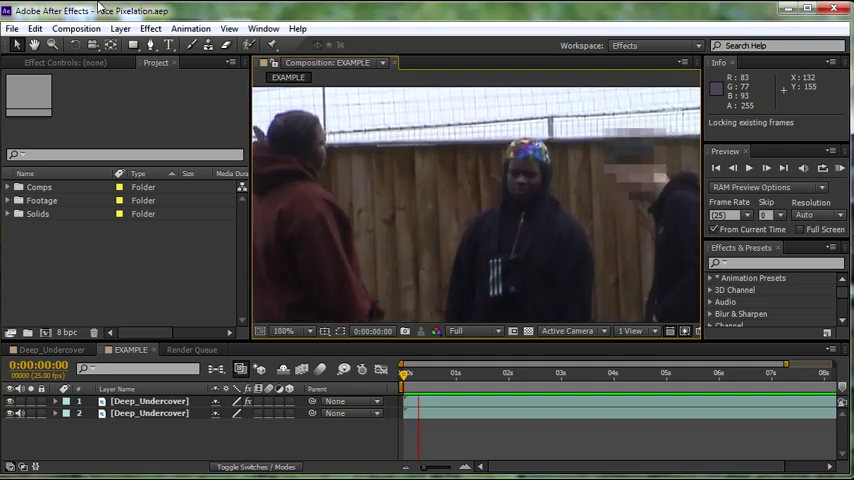
# - Import the Deep_Undercover clip into a fresh project, accepting the Interpret Footage alpha setting
pyautogui.click(748, 168)
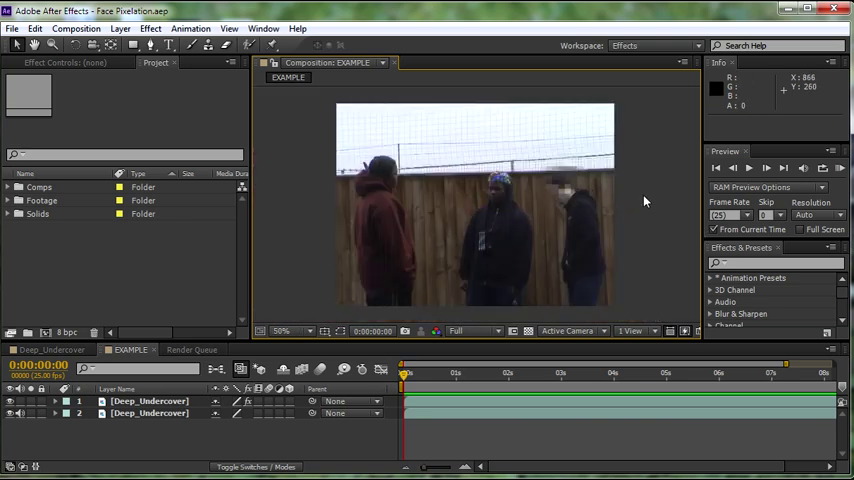
pyautogui.moveTo(640, 226)
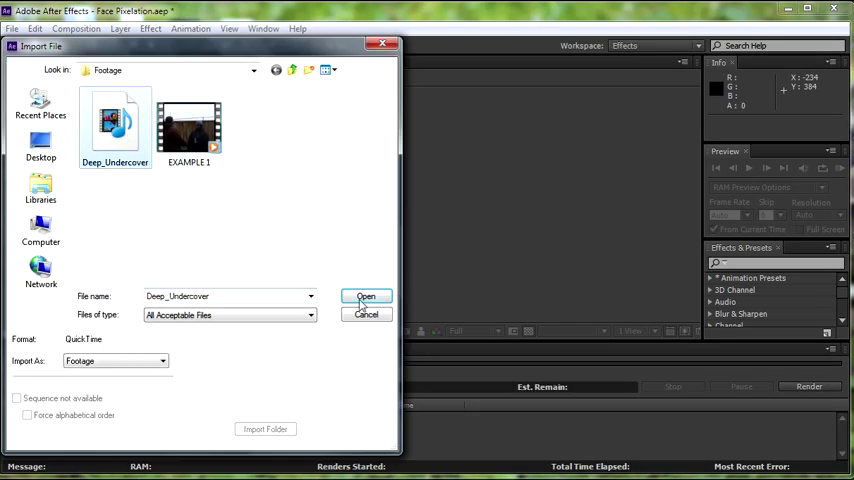
pyautogui.click(366, 296)
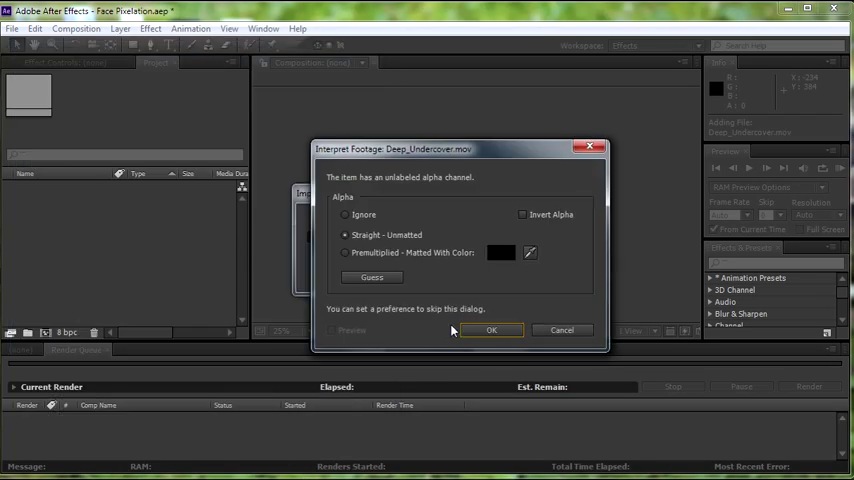
pyautogui.click(492, 330)
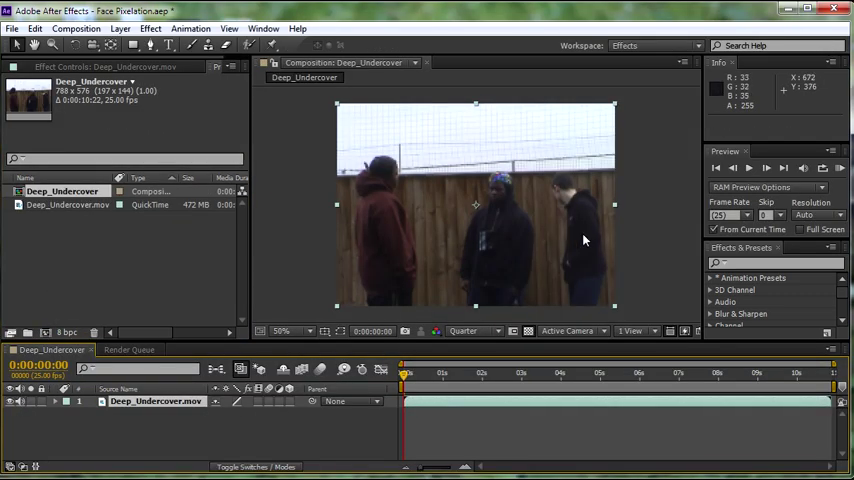
# - Set the composition preview resolution to Full
pyautogui.click(470, 332)
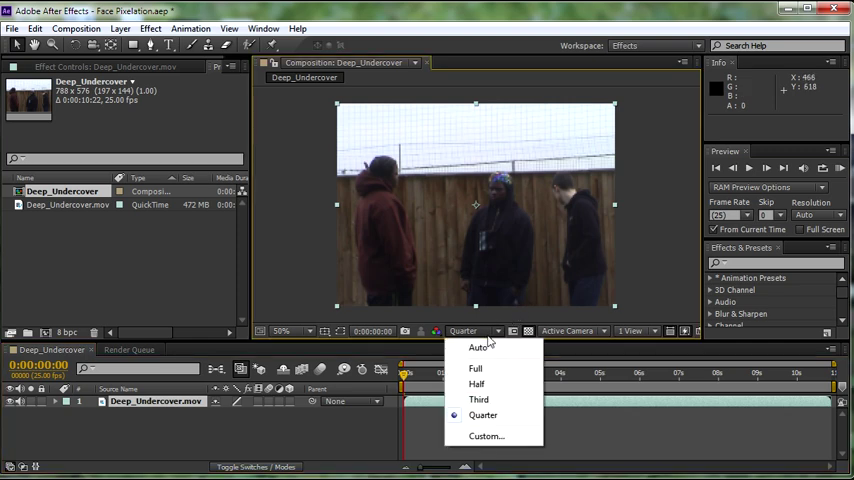
pyautogui.click(476, 368)
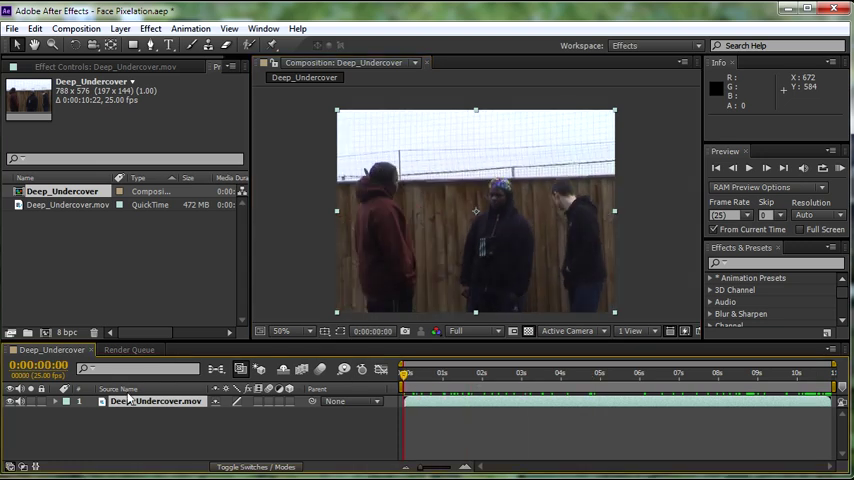
pyautogui.moveTo(150, 400)
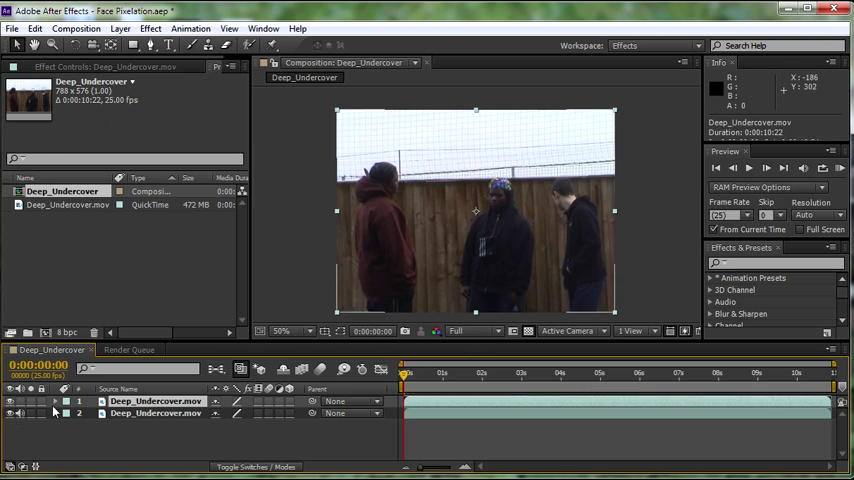
pyautogui.moveTo(450, 108)
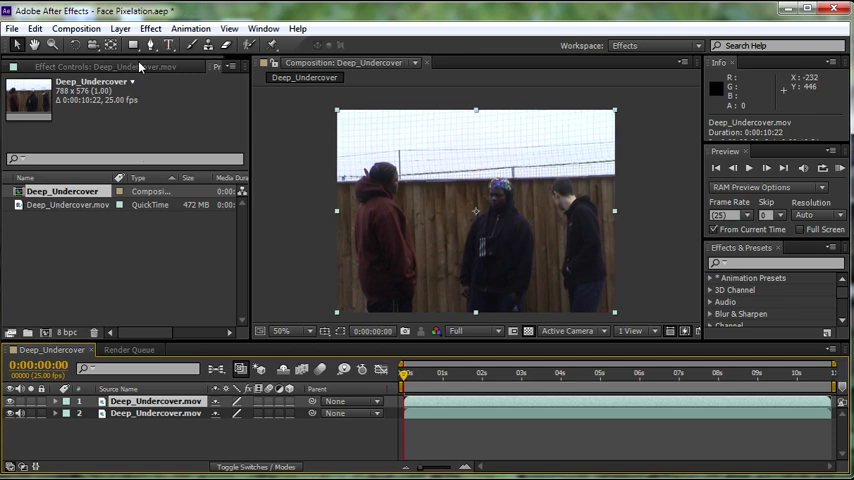
# - Select the duplicated top Deep_Undercover layer in the two-layer stack
pyautogui.click(150, 28)
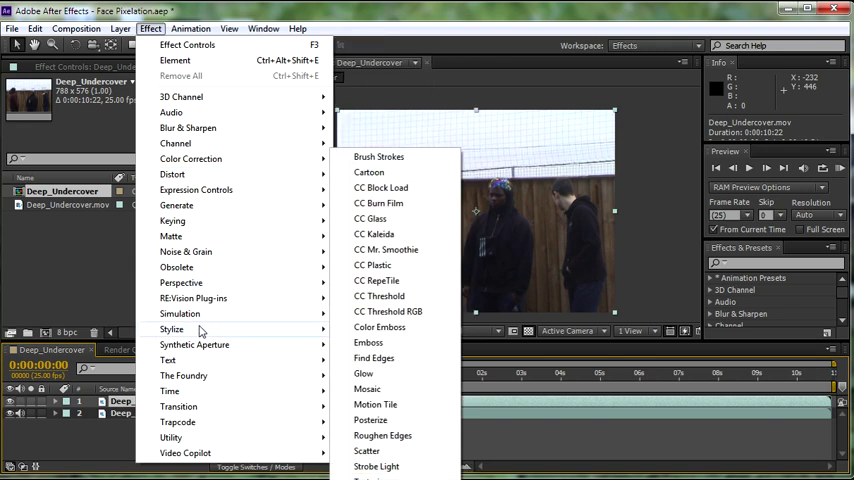
pyautogui.moveTo(368, 388)
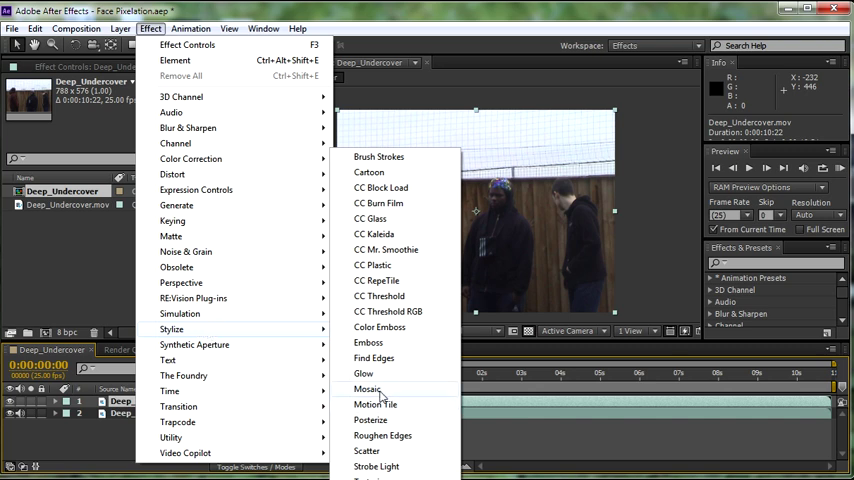
# - Apply Effect > Stylize > Mosaic to the top layer, pixelating the frame into large blocks
pyautogui.click(368, 388)
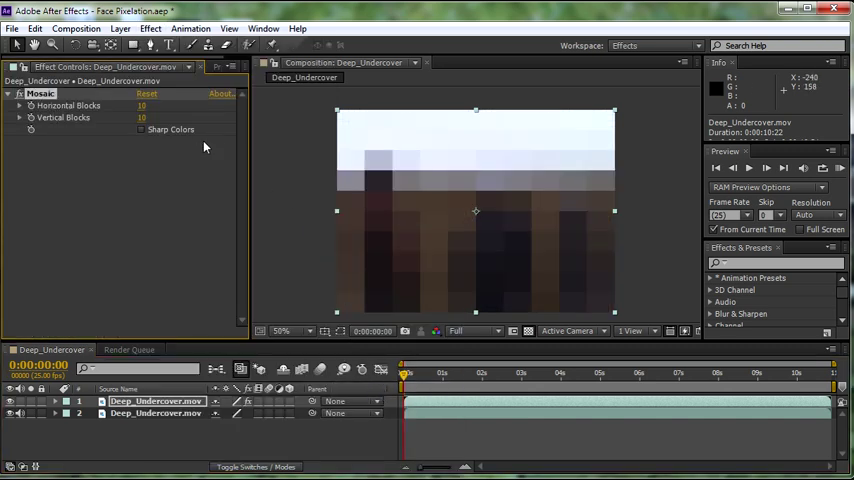
pyautogui.moveTo(490, 178)
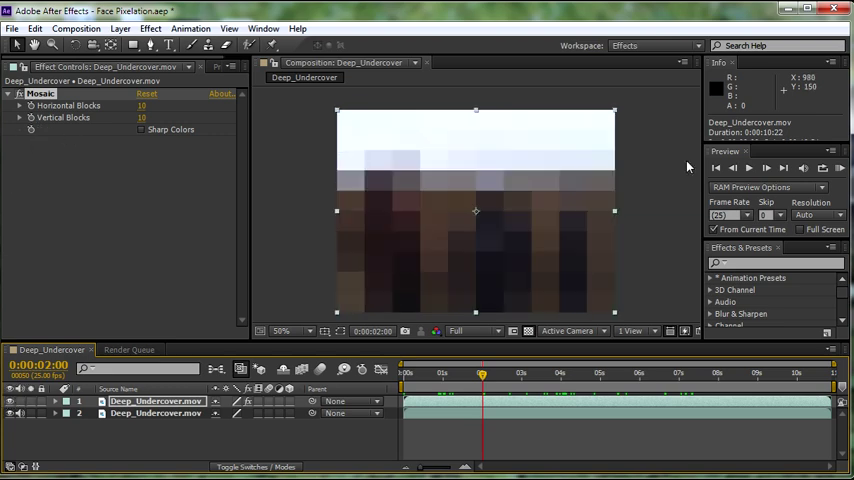
pyautogui.moveTo(616, 188)
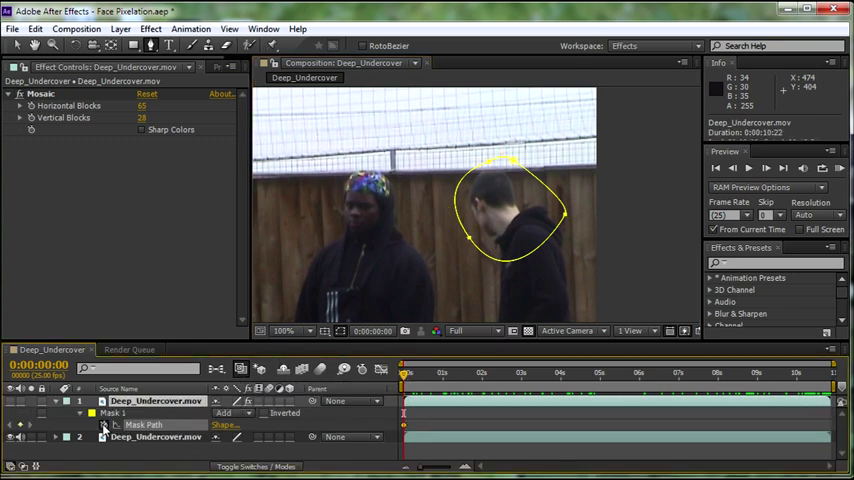
# - Keyframe the Mask Path, dragging the ellipse over the right man's face at several points in time
pyautogui.click(426, 372)
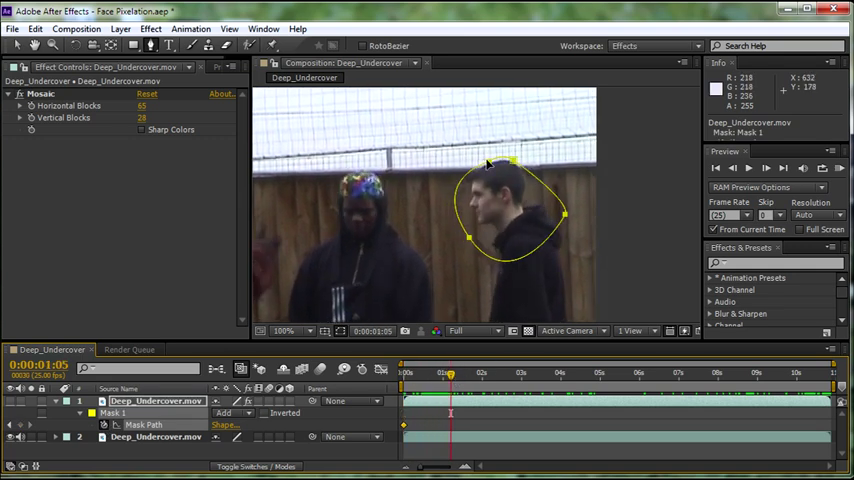
pyautogui.click(500, 210)
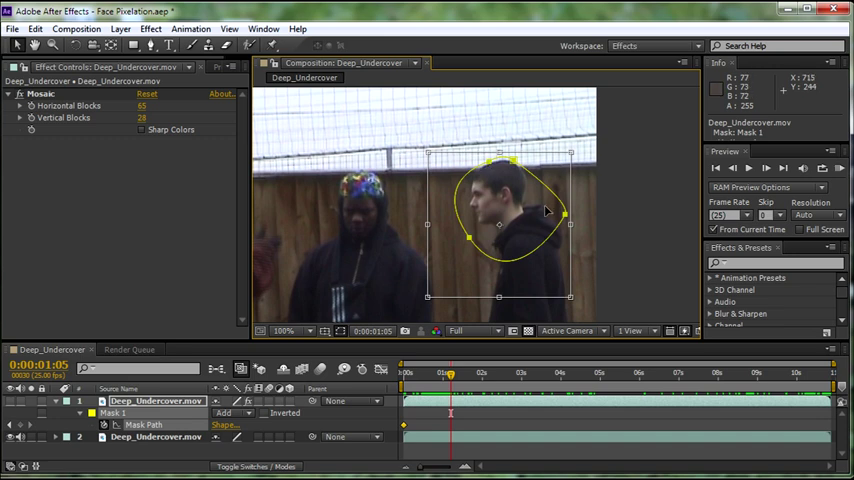
pyautogui.moveTo(448, 372); pyautogui.dragTo(404, 372)
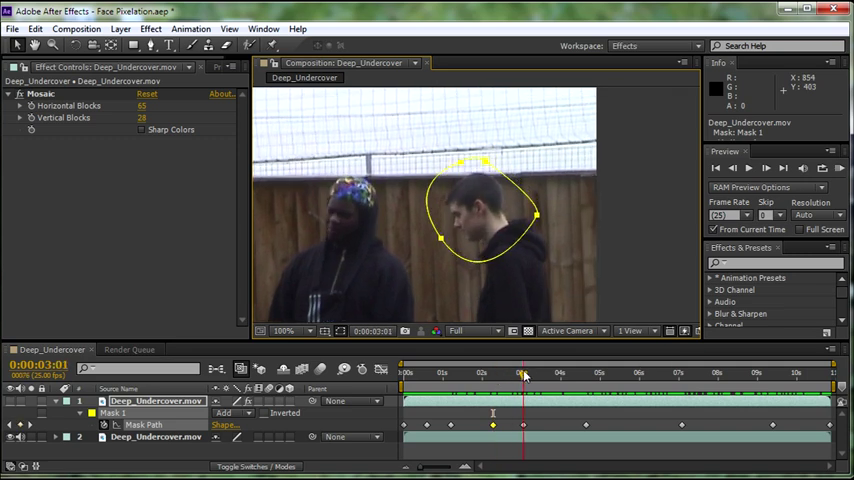
pyautogui.moveTo(524, 372); pyautogui.dragTo(578, 372)
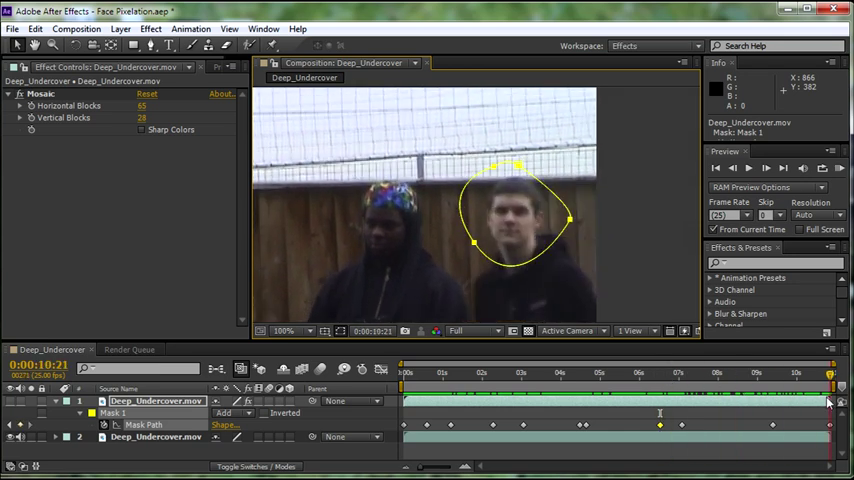
pyautogui.moveTo(830, 378); pyautogui.dragTo(812, 378)
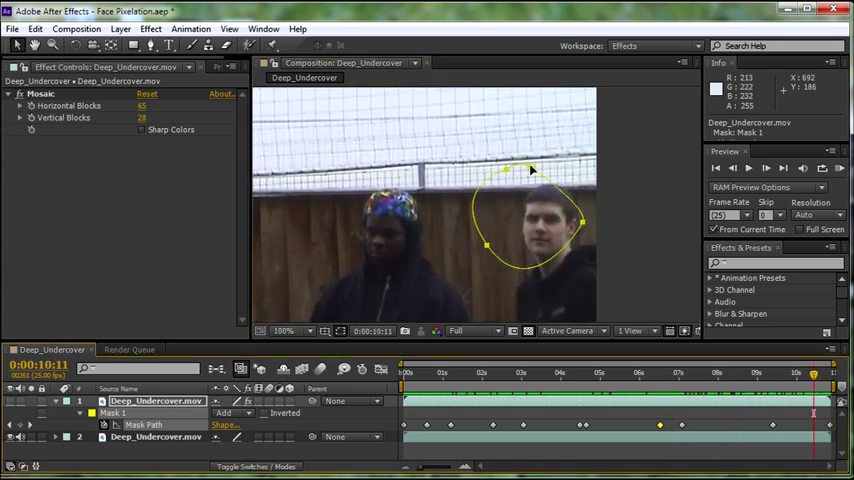